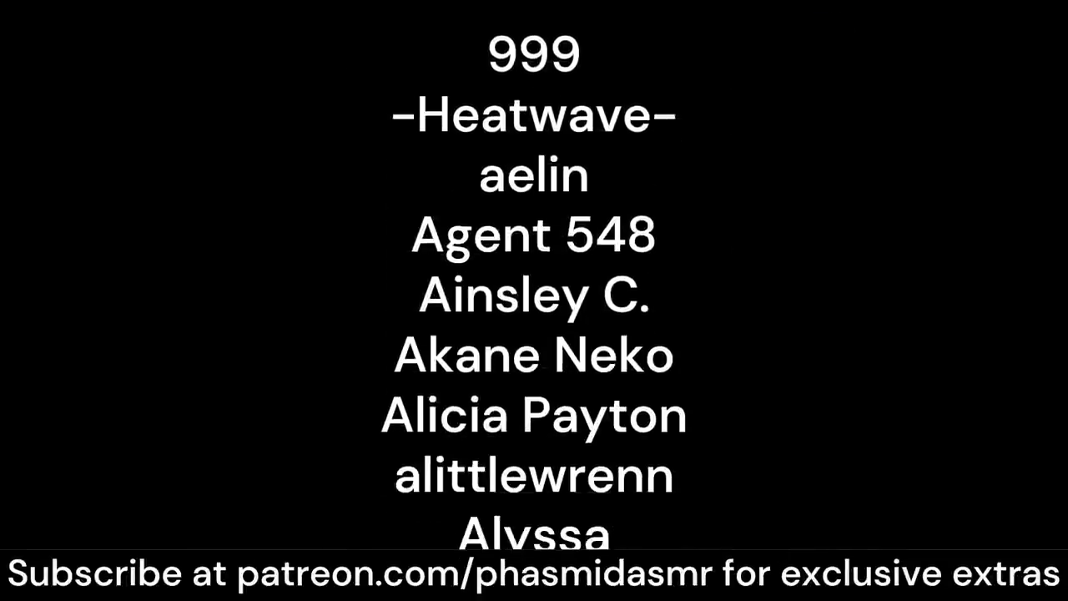
pyautogui.scroll(-3)
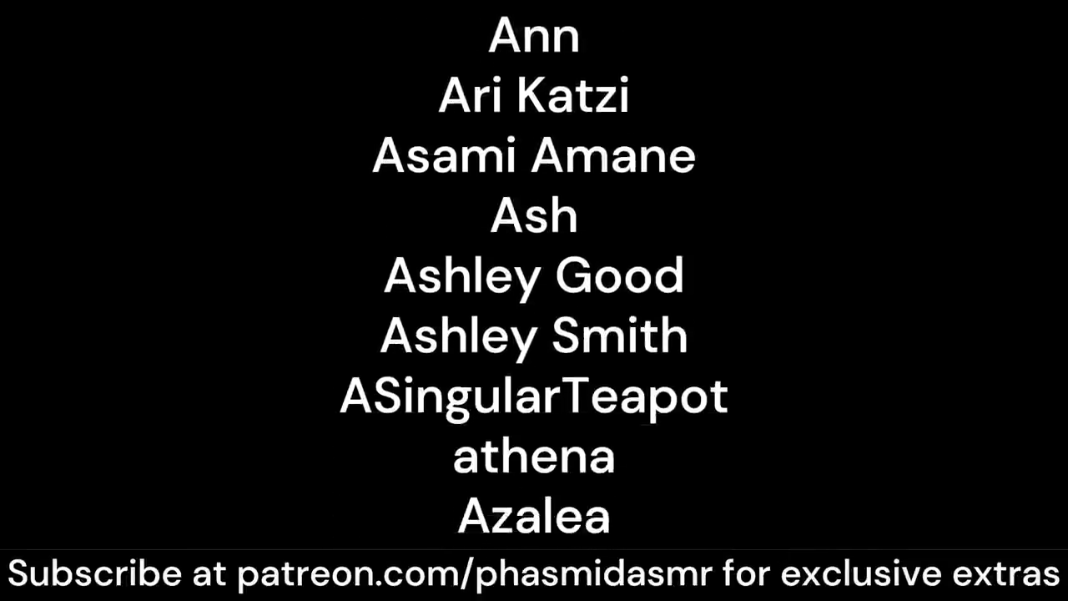
pyautogui.scroll(3)
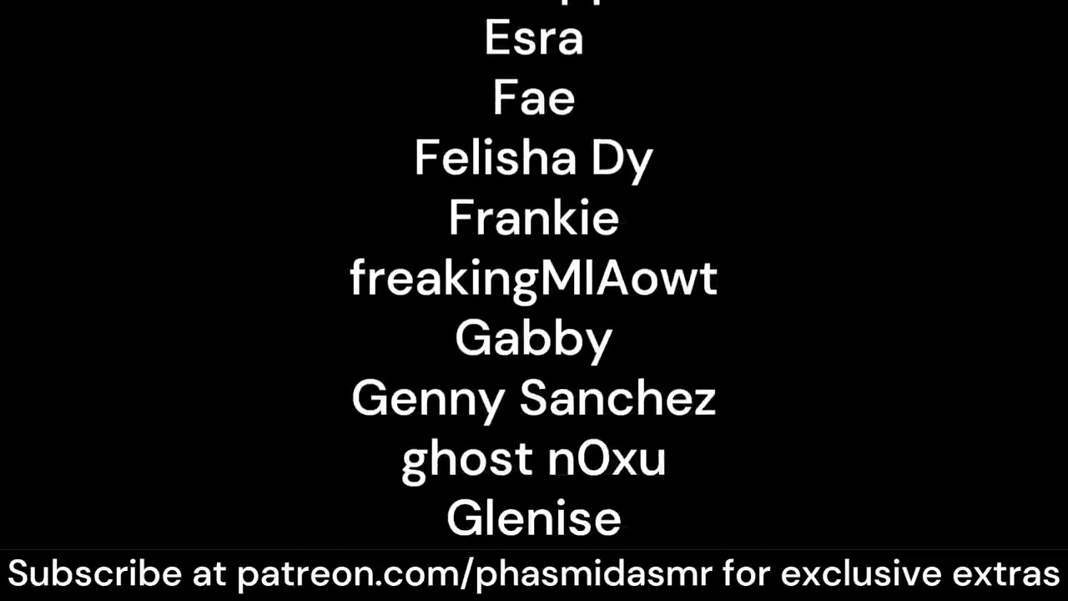
pyautogui.scroll(3)
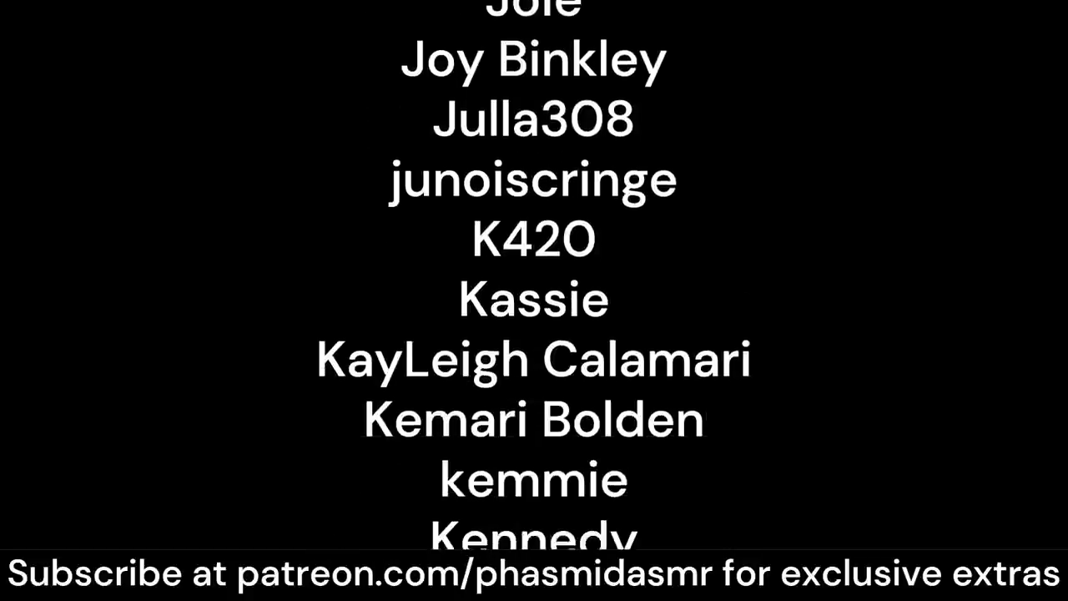
pyautogui.scroll(3)
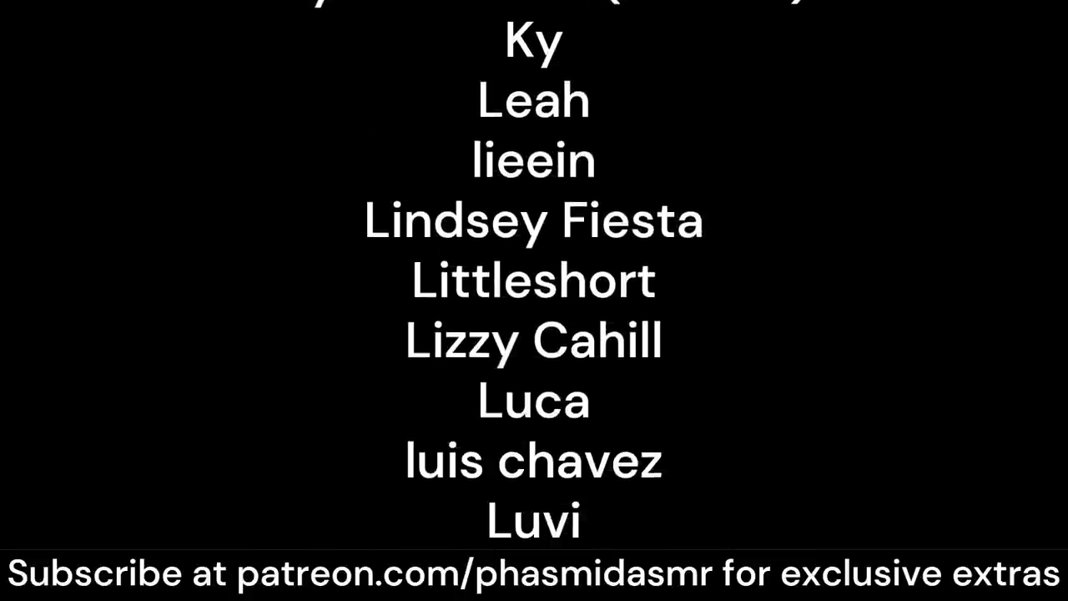